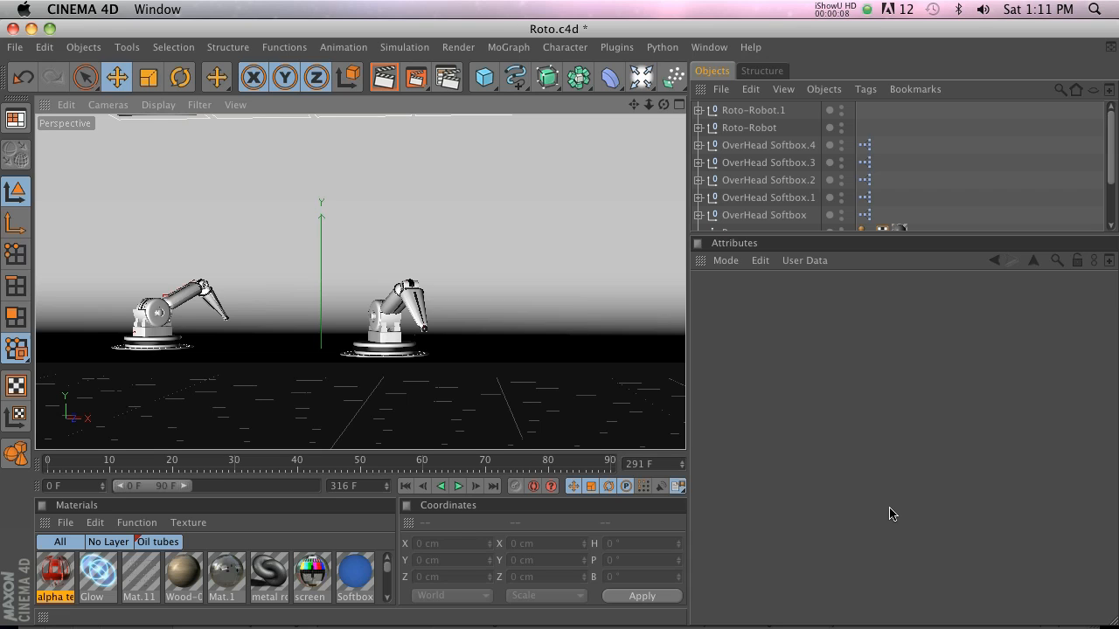
{"action": "mouse_move", "coordinate": [610, 410]}
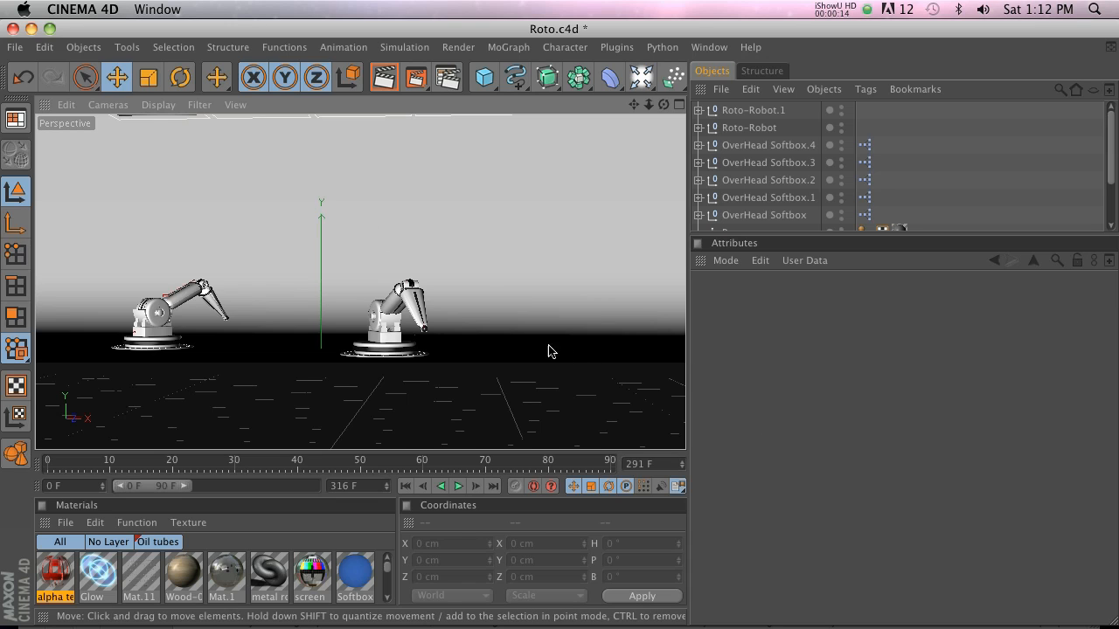
{"action": "mouse_move", "coordinate": [405, 486]}
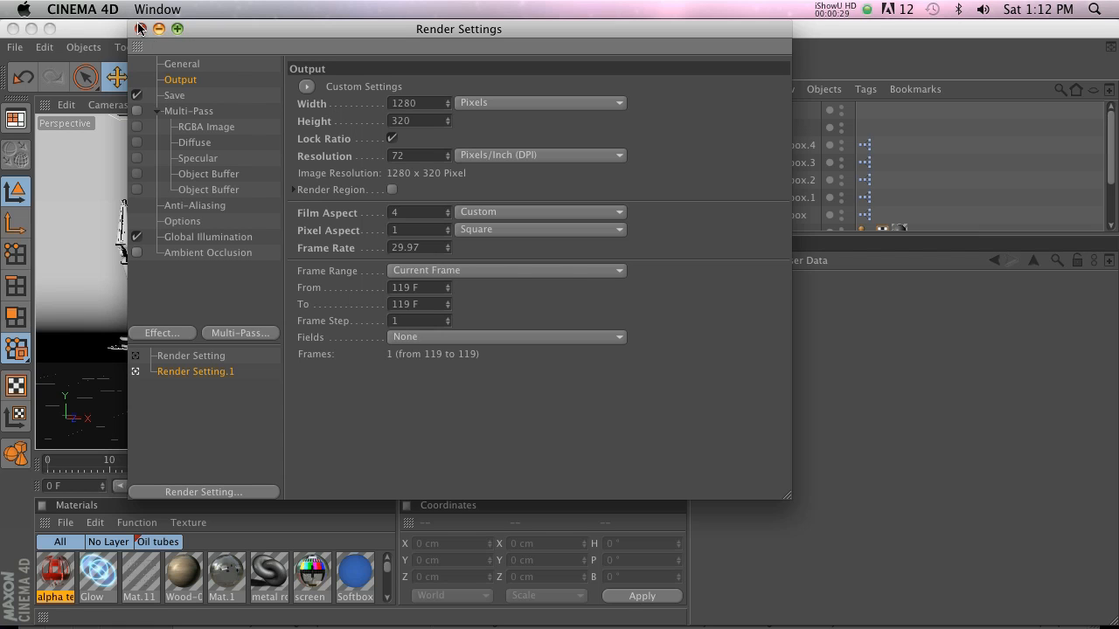
Close Render Settings after confirming the 1280 x 320 output size.
{"action": "left_click", "coordinate": [140, 29]}
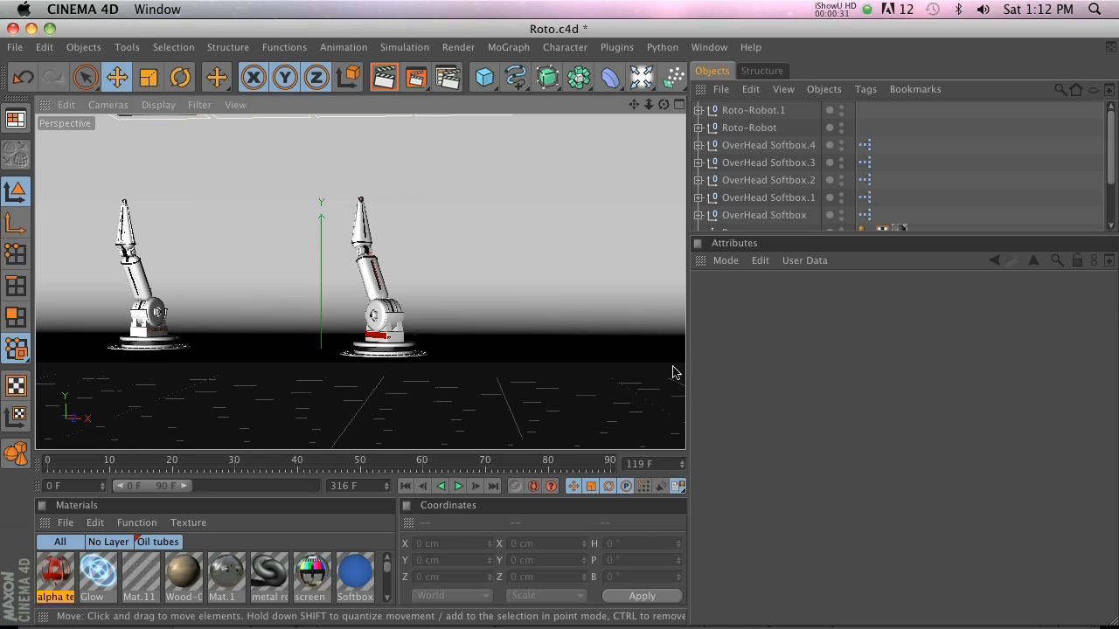
{"action": "mouse_move", "coordinate": [388, 205]}
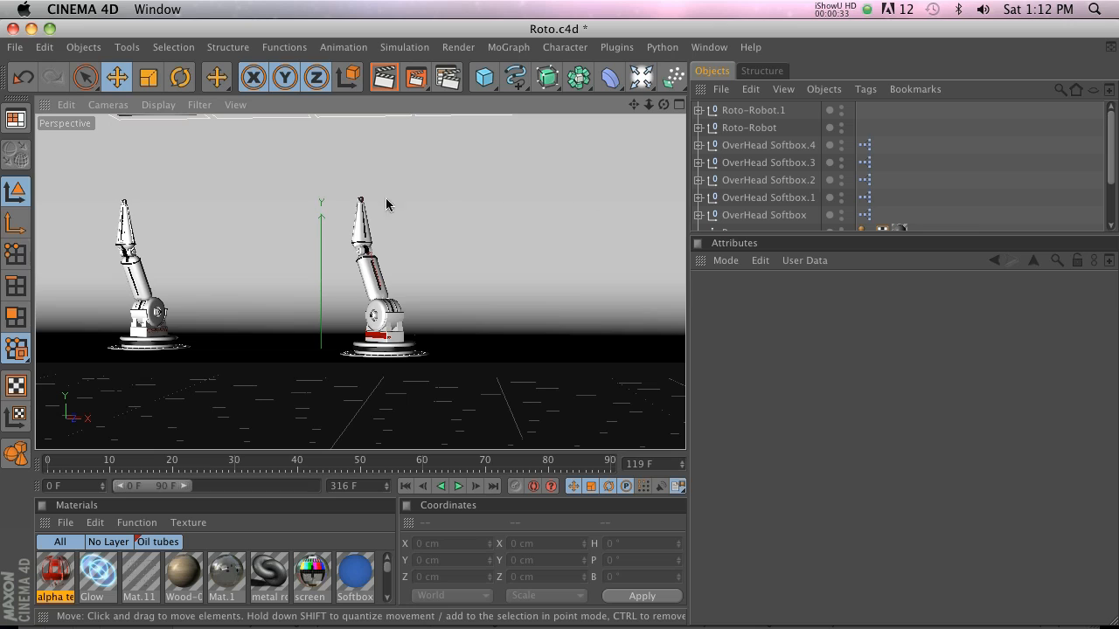
{"action": "mouse_move", "coordinate": [558, 384]}
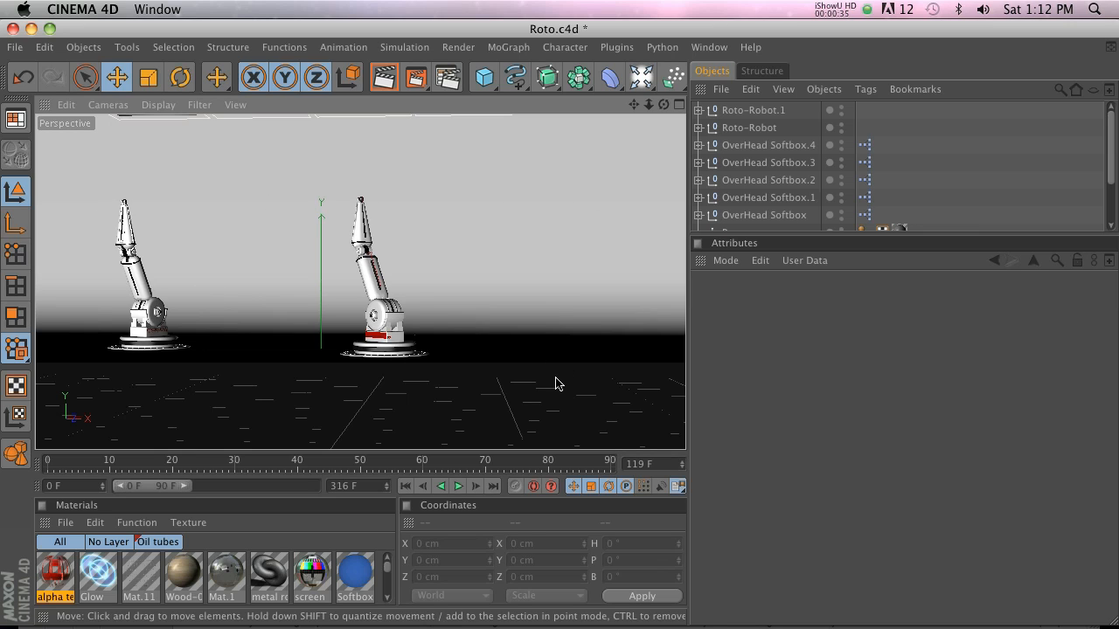
{"action": "mouse_move", "coordinate": [351, 374]}
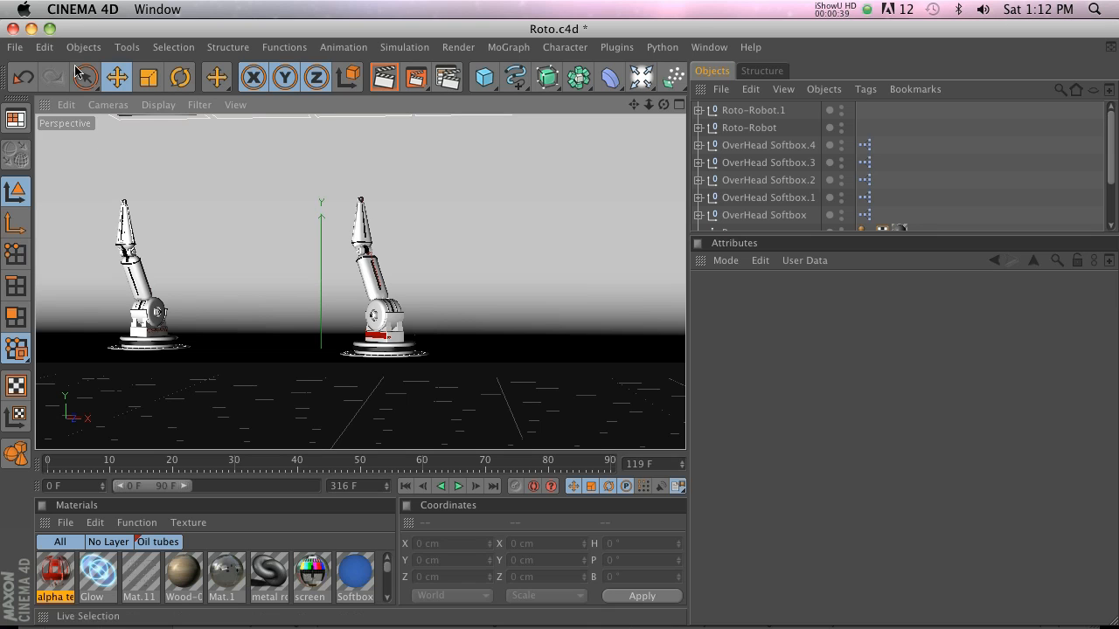
Browse the Edit and Cameras menus, then choose Configure… for the Perspective viewport.
{"action": "left_click", "coordinate": [43, 47]}
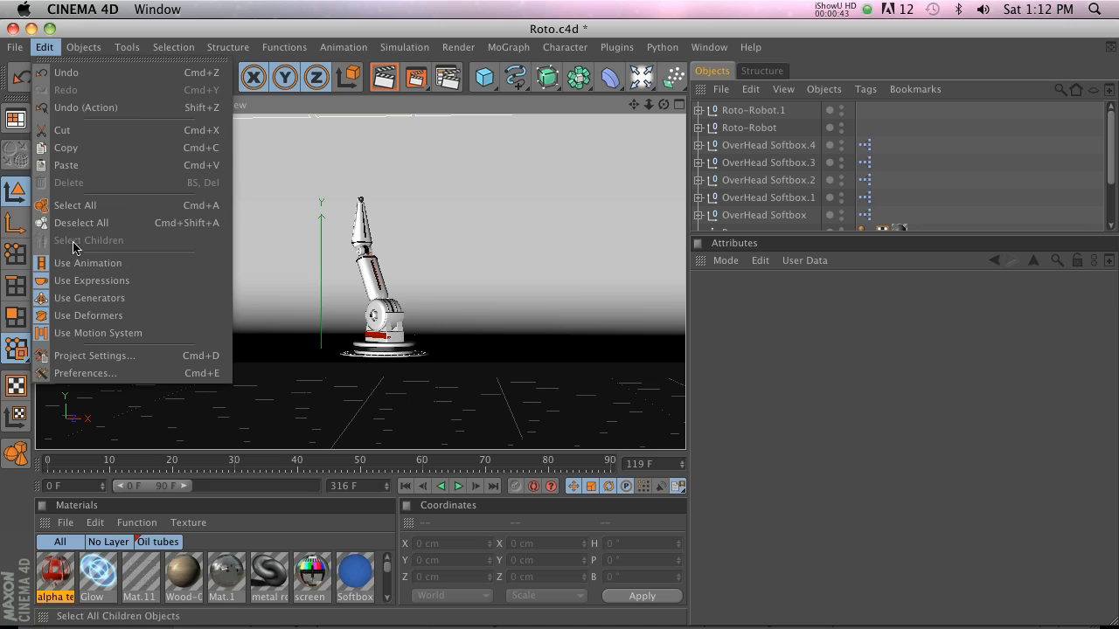
{"action": "left_click", "coordinate": [45, 47]}
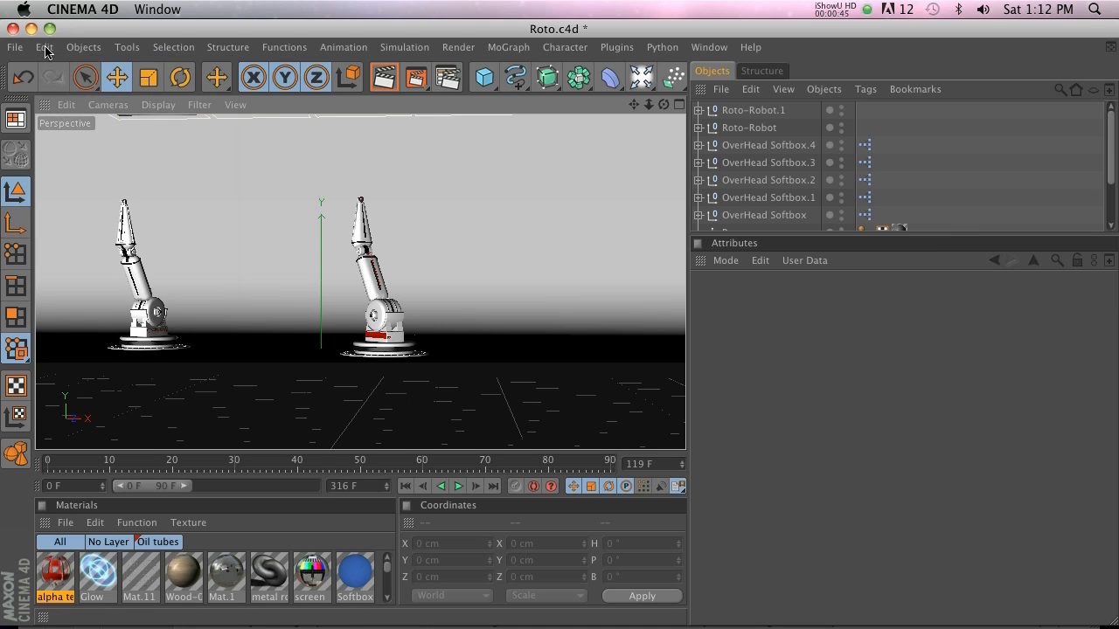
{"action": "mouse_move", "coordinate": [77, 102]}
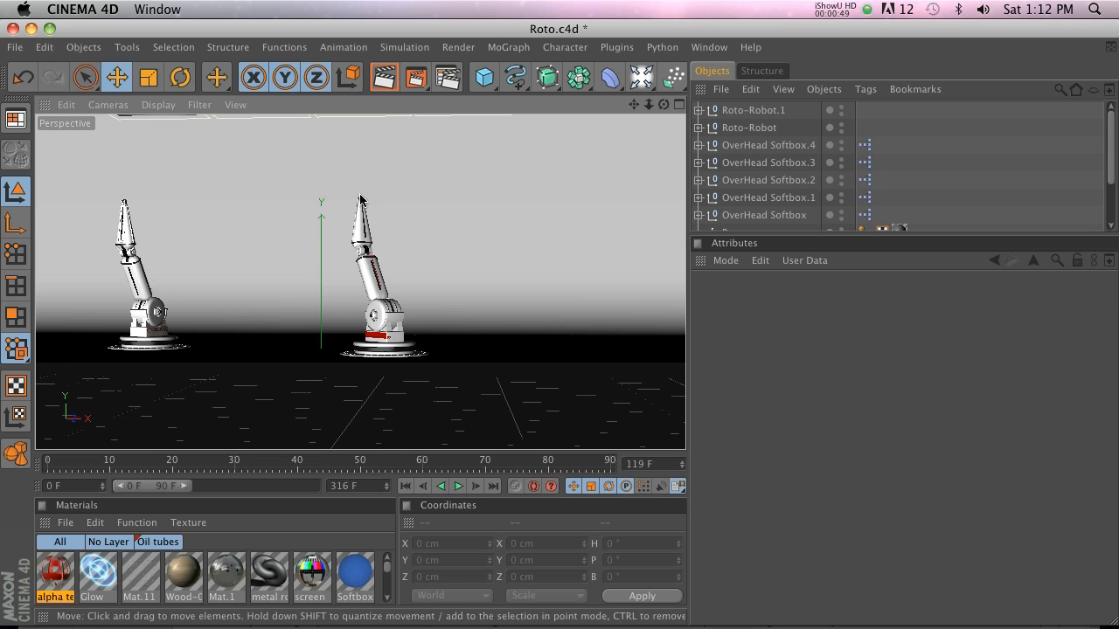
{"action": "left_click", "coordinate": [108, 104]}
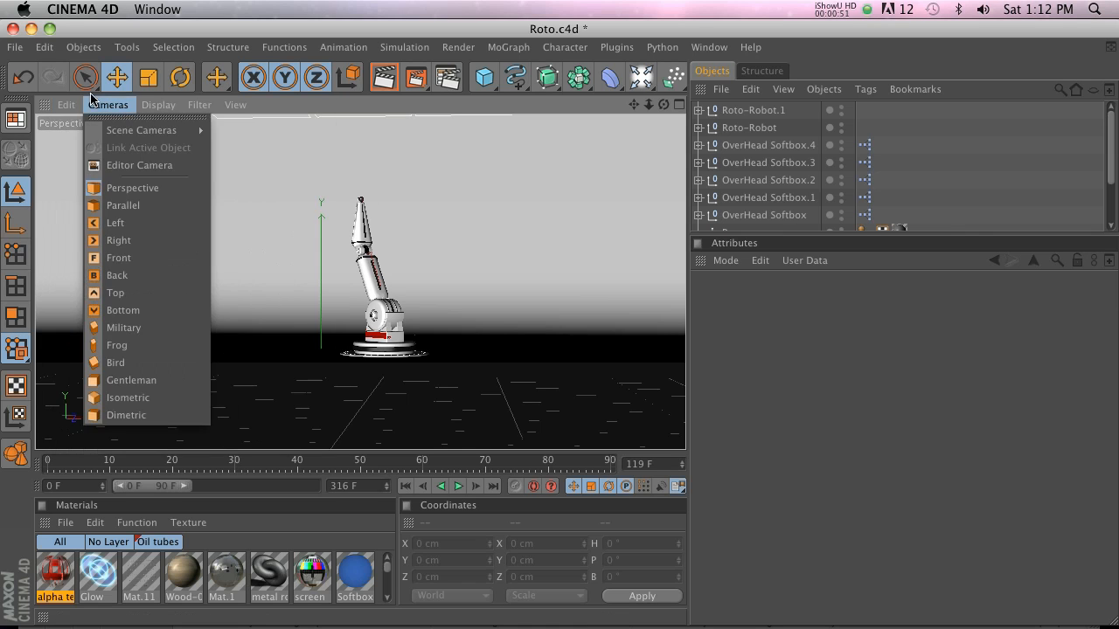
{"action": "left_click", "coordinate": [65, 104]}
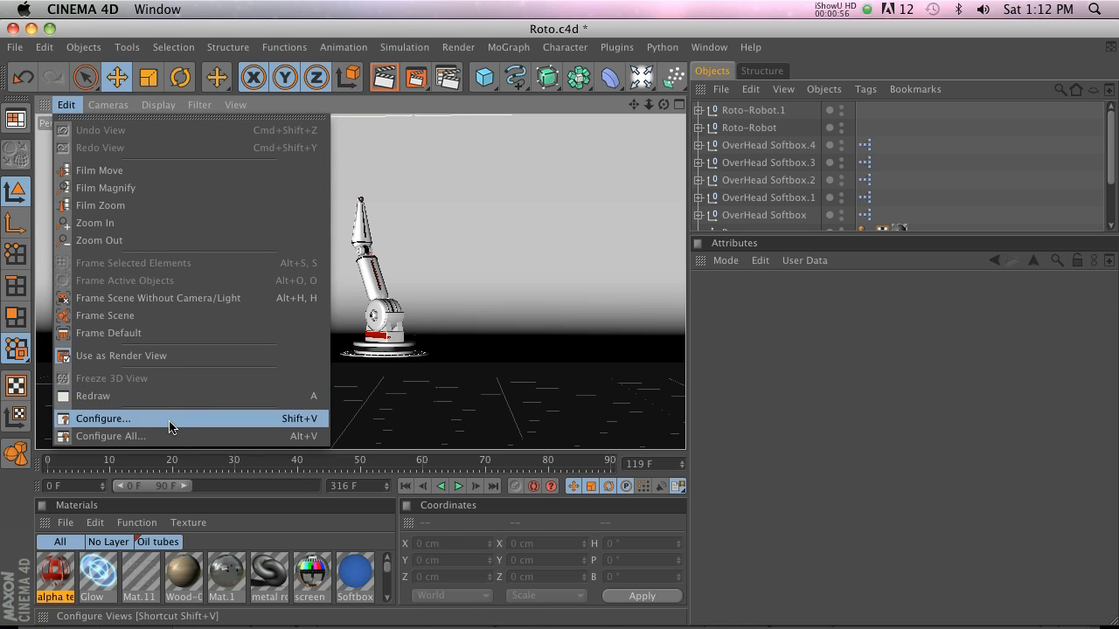
{"action": "left_click", "coordinate": [103, 418]}
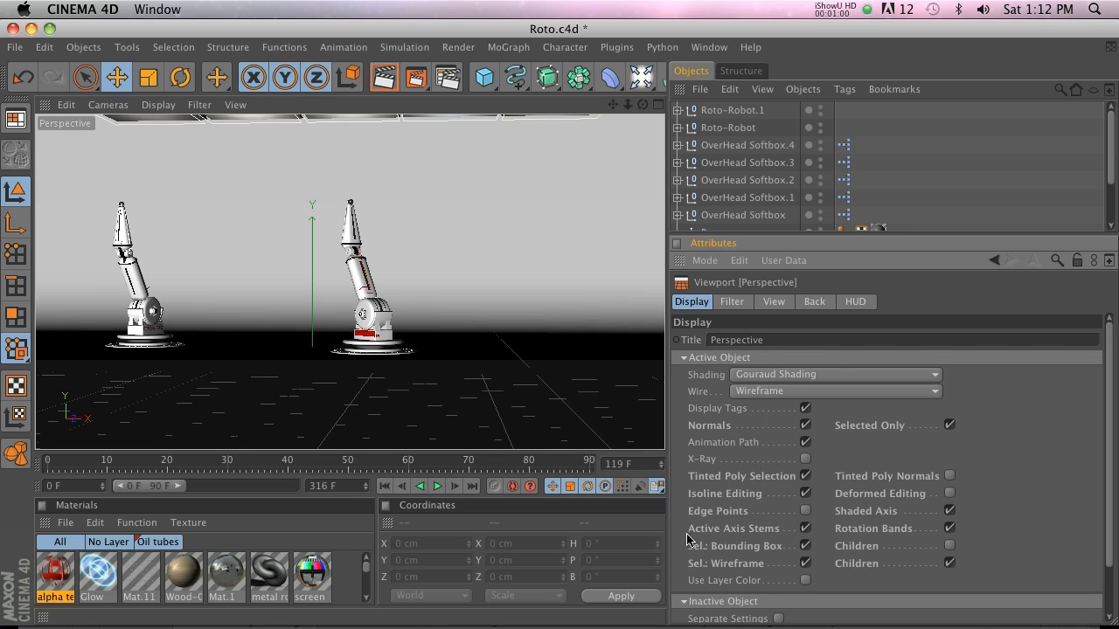
In the viewport View settings keep Textures and Safe Frames on, with Title Safe and Action Safe off.
{"action": "left_click", "coordinate": [773, 301]}
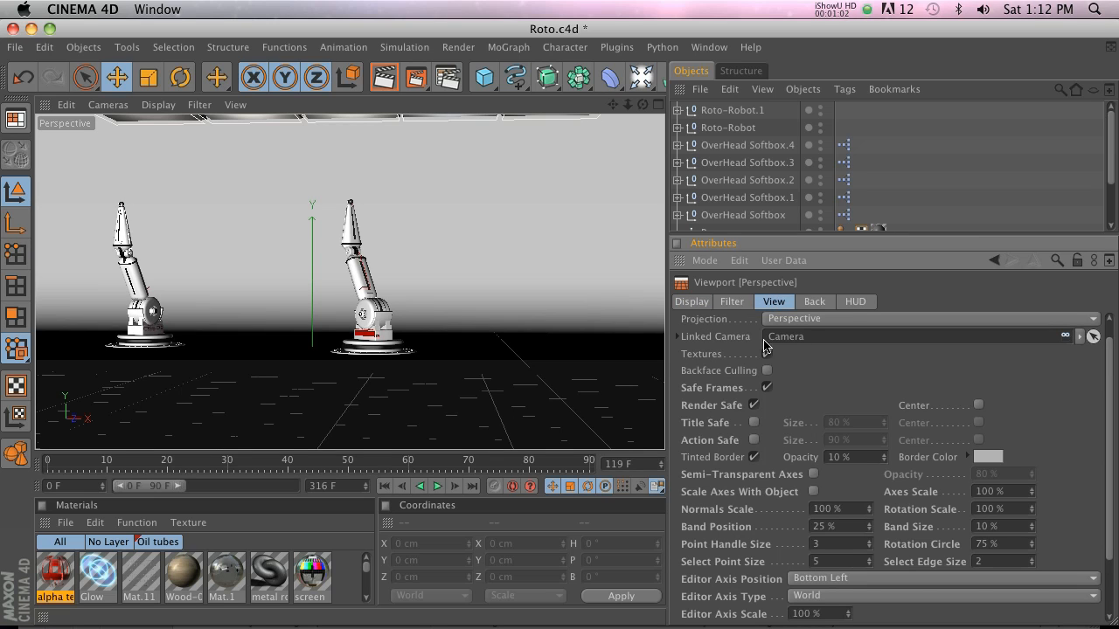
{"action": "left_click", "coordinate": [768, 353]}
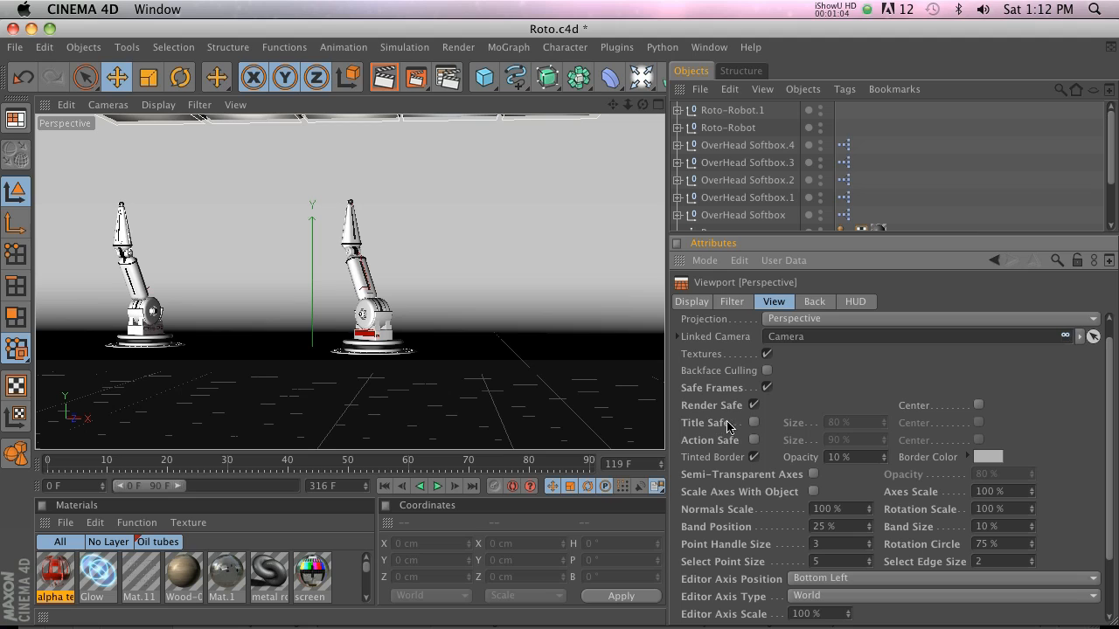
{"action": "left_click", "coordinate": [745, 422]}
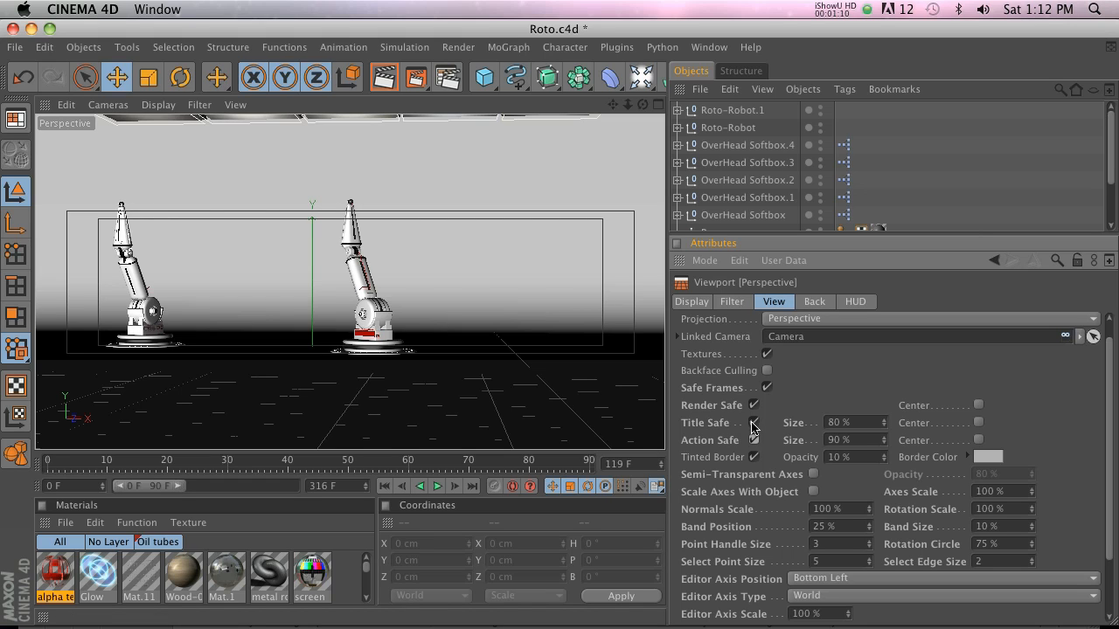
{"action": "left_click", "coordinate": [757, 422]}
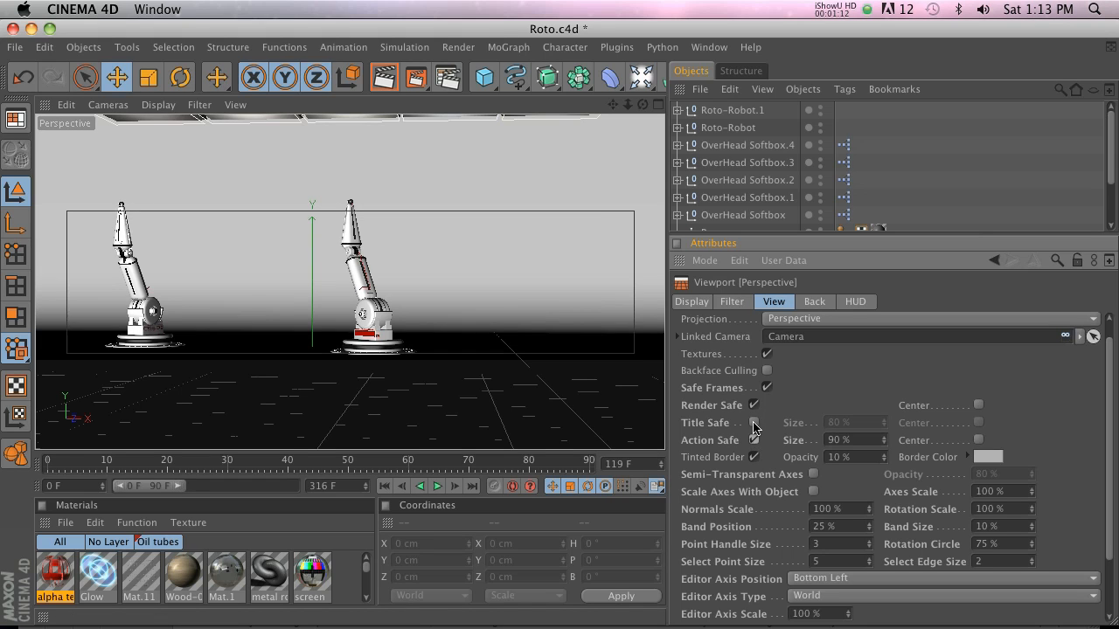
{"action": "left_click", "coordinate": [755, 422]}
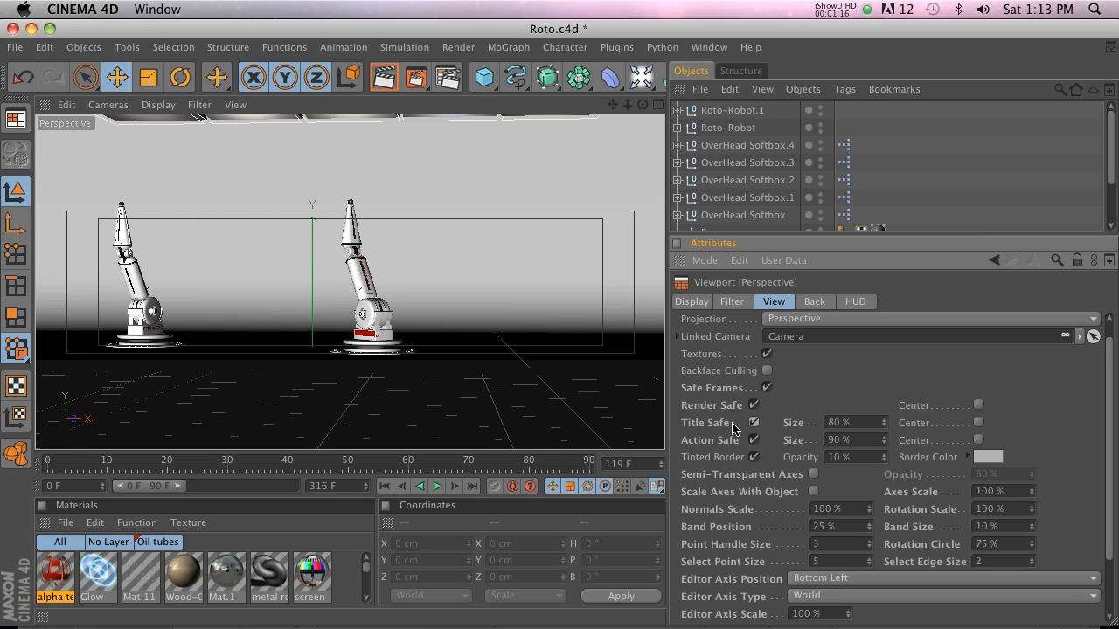
{"action": "left_click", "coordinate": [753, 422]}
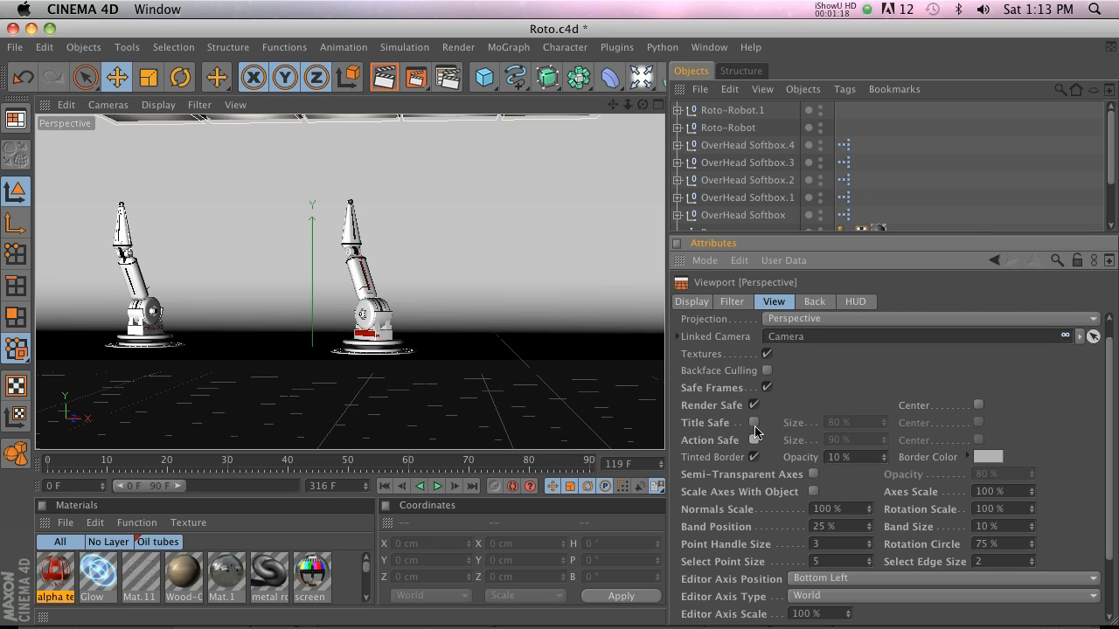
{"action": "mouse_move", "coordinate": [707, 463]}
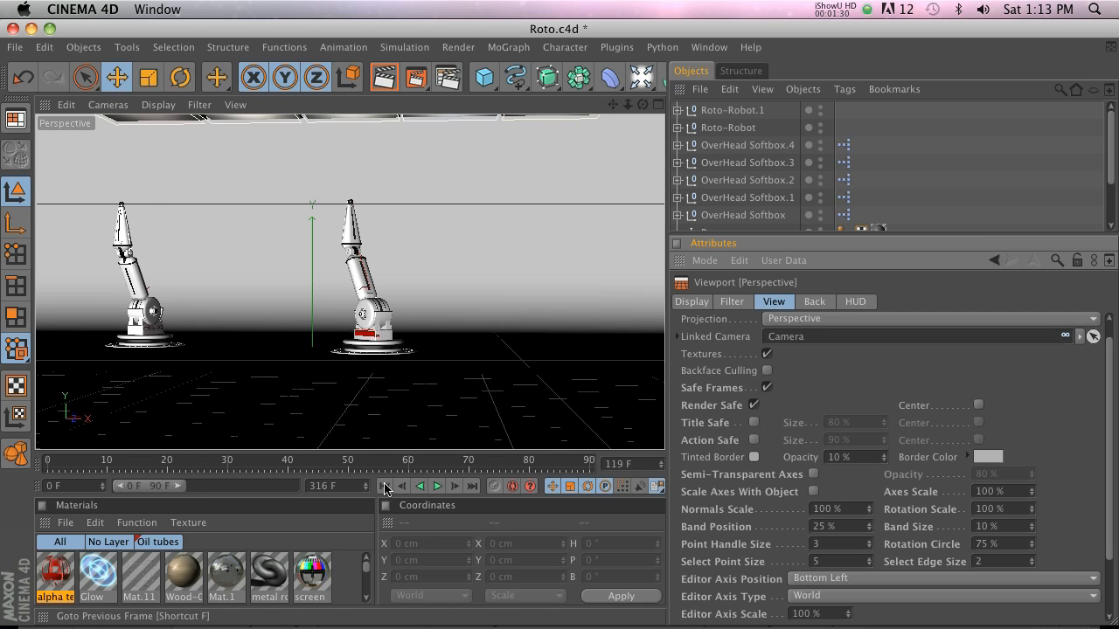
Play the robot animation, stop at frame 107, and enable Tinted Border.
{"action": "left_click", "coordinate": [437, 486]}
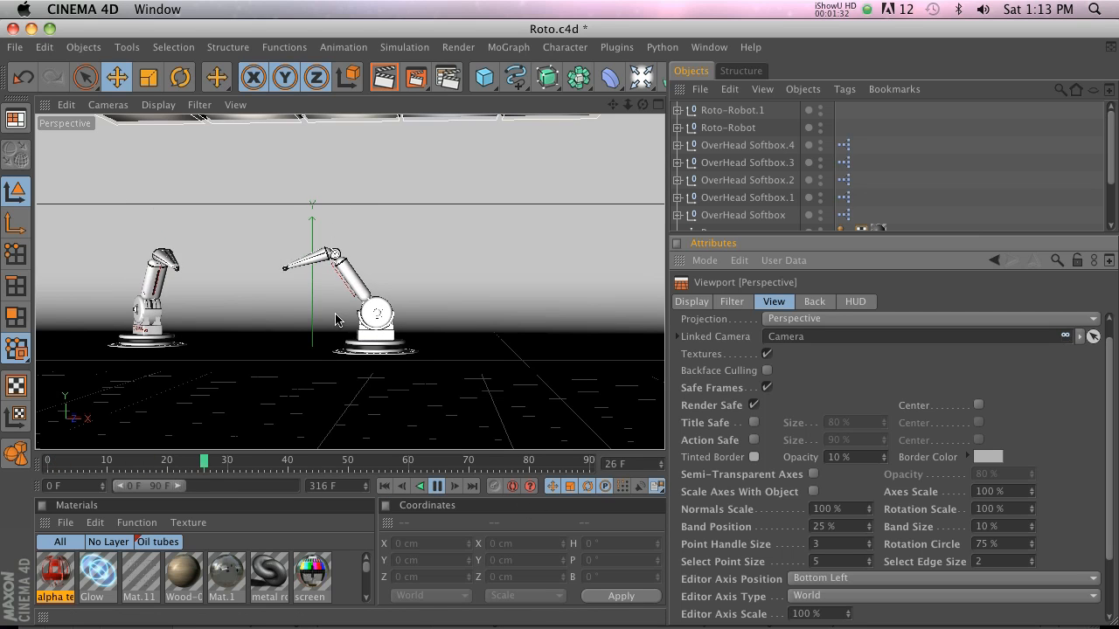
{"action": "left_click", "coordinate": [437, 486]}
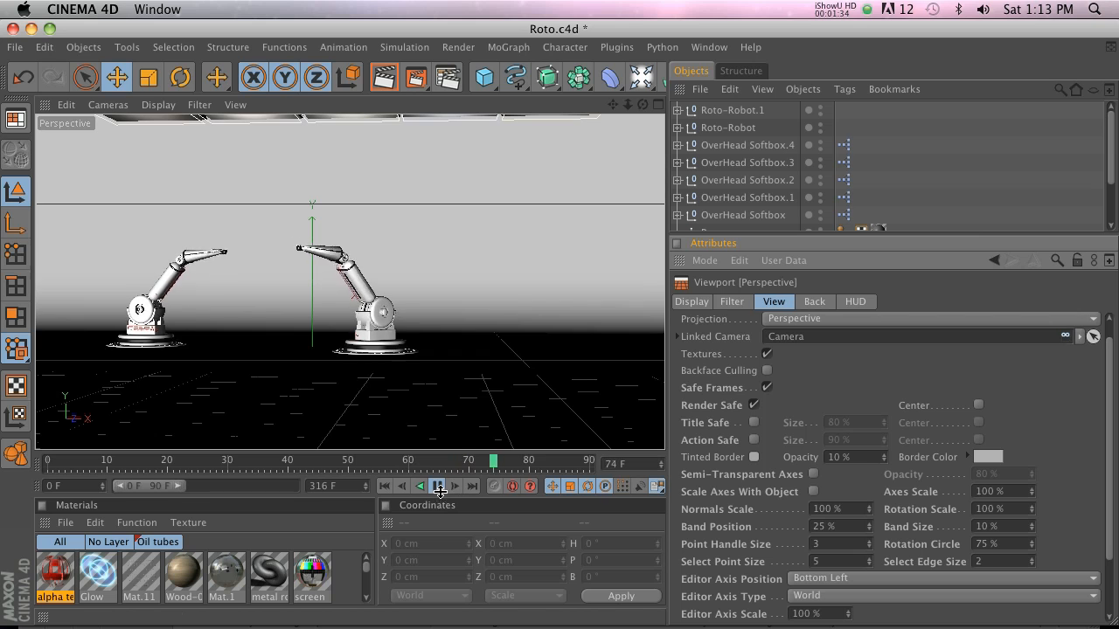
{"action": "left_click", "coordinate": [437, 486]}
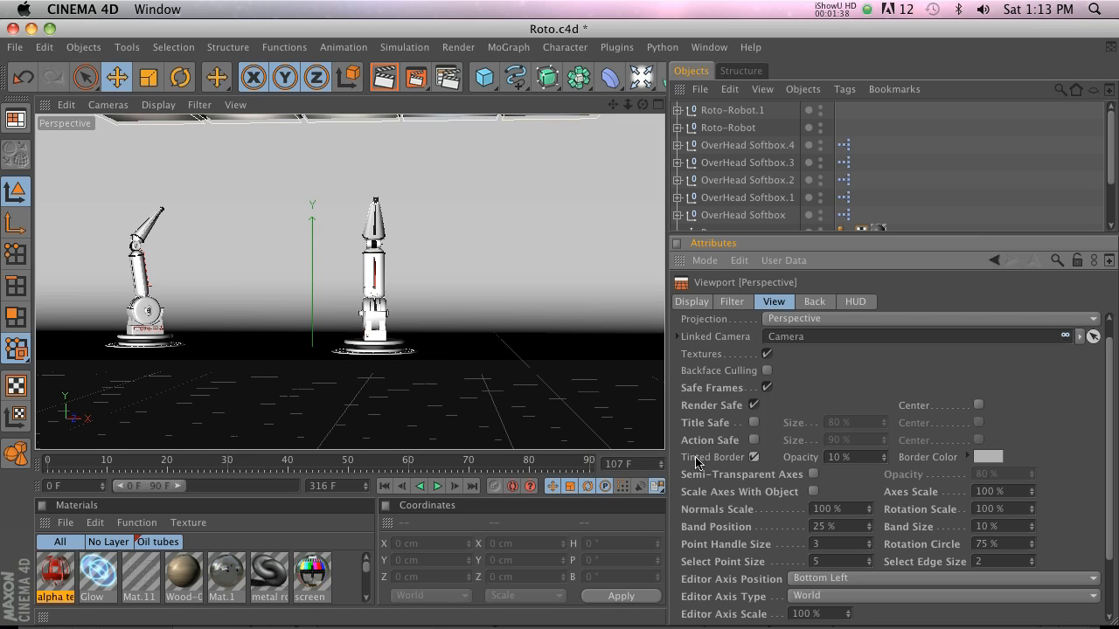
{"action": "left_click", "coordinate": [754, 457]}
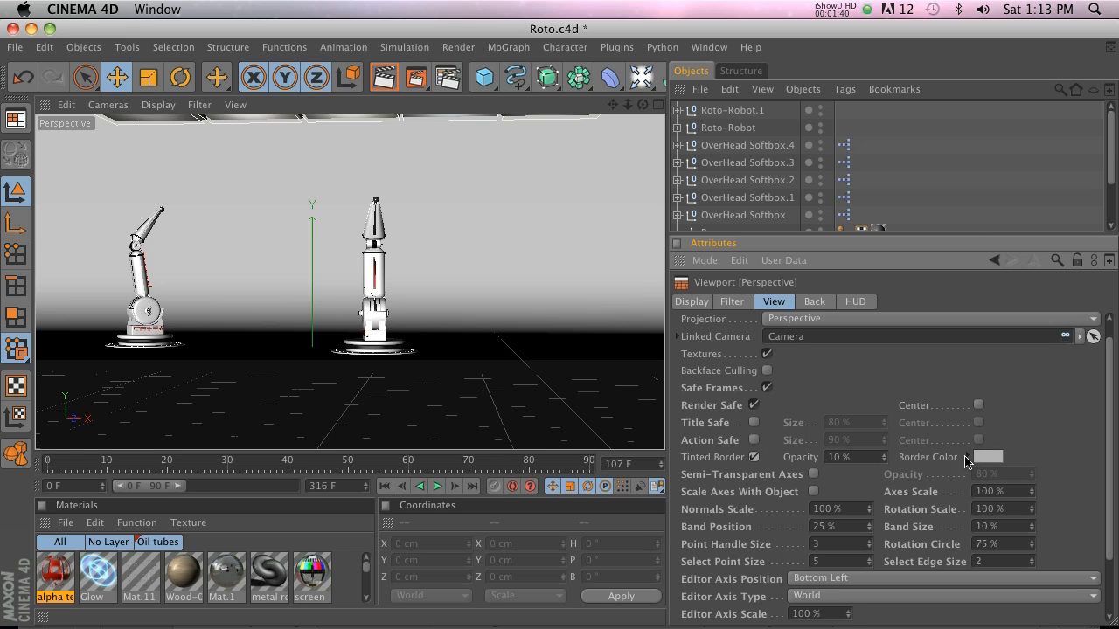
Set the tinted border colour to red and raise its opacity to 100%.
{"action": "left_click", "coordinate": [992, 456]}
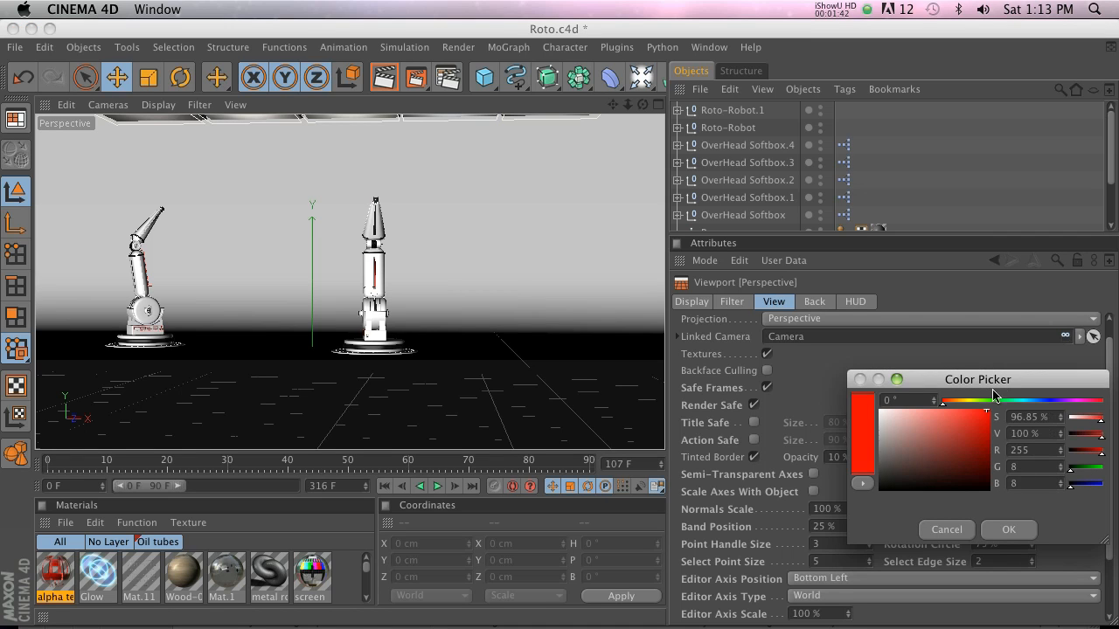
{"action": "left_click", "coordinate": [1000, 530]}
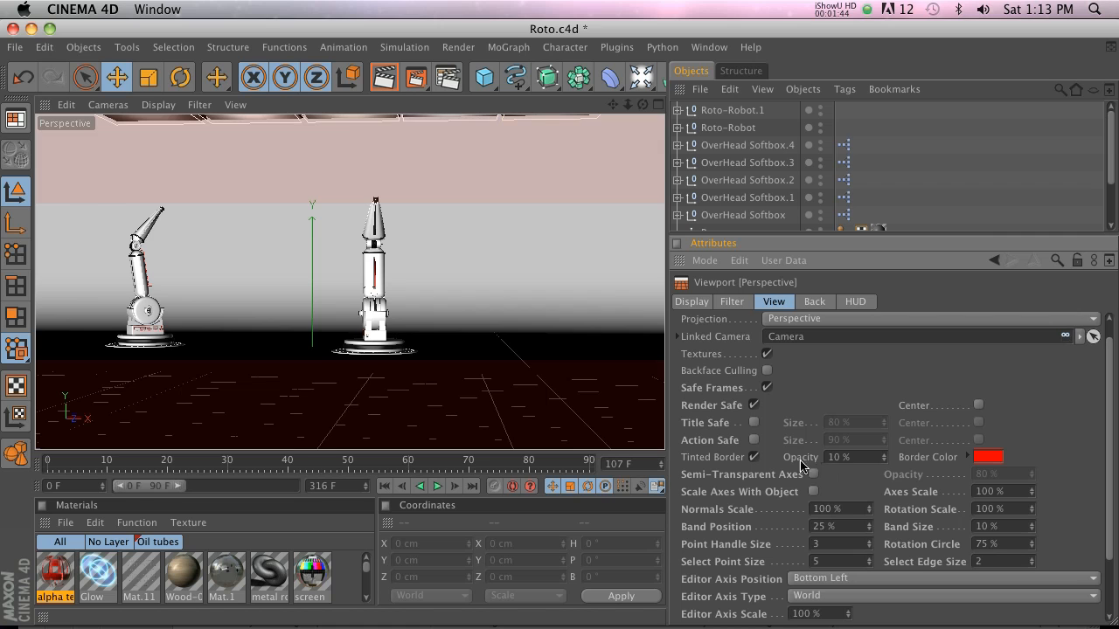
{"action": "left_click_drag", "start_coordinate": [804, 457], "coordinate": [878, 457]}
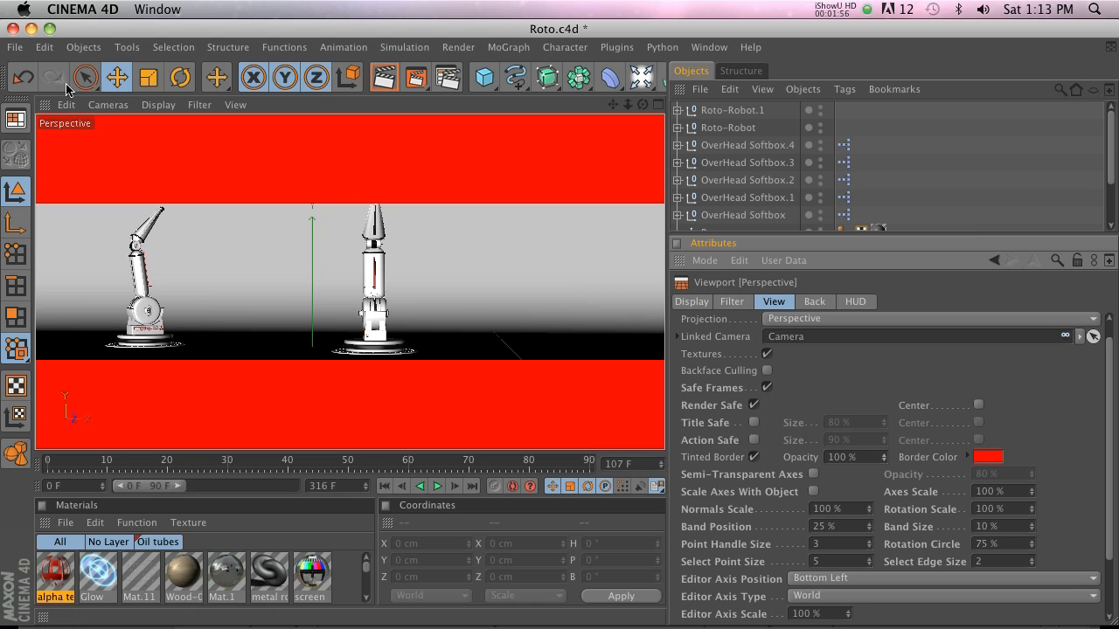
{"action": "left_click", "coordinate": [66, 104]}
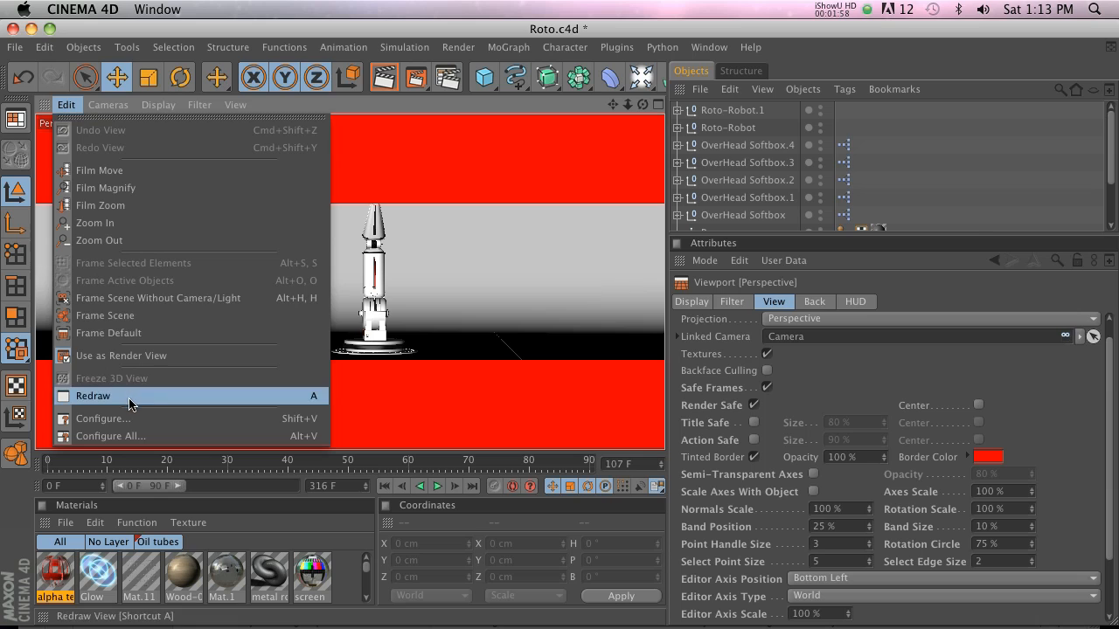
Redraw the viewport, then play the robot animation through the solid red border mask.
{"action": "left_click", "coordinate": [93, 396]}
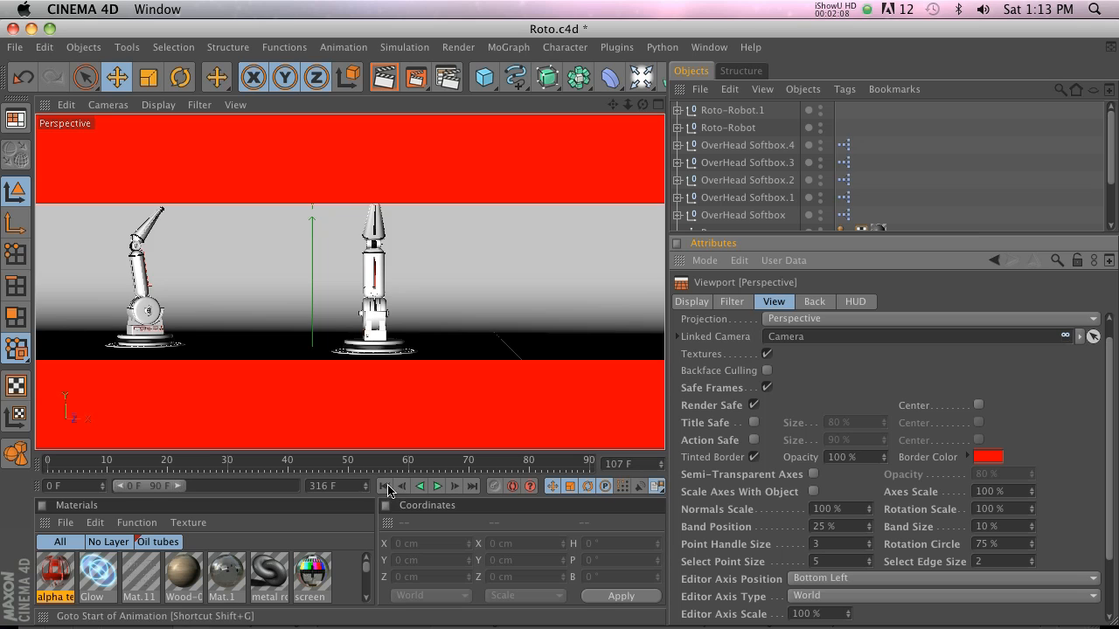
{"action": "left_click", "coordinate": [437, 486]}
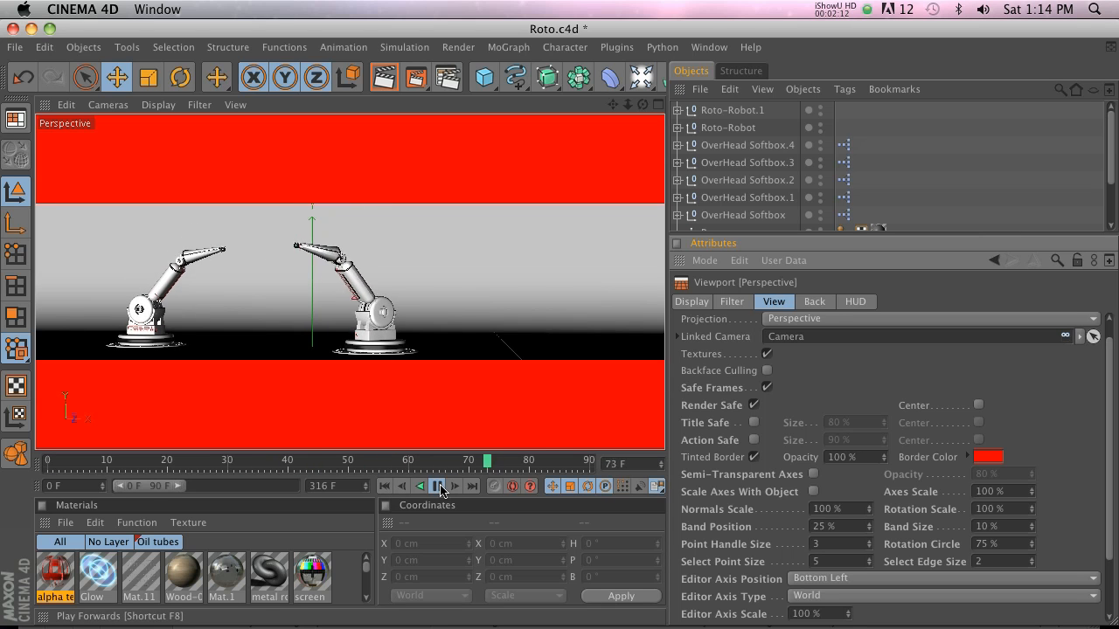
{"action": "left_click", "coordinate": [437, 486]}
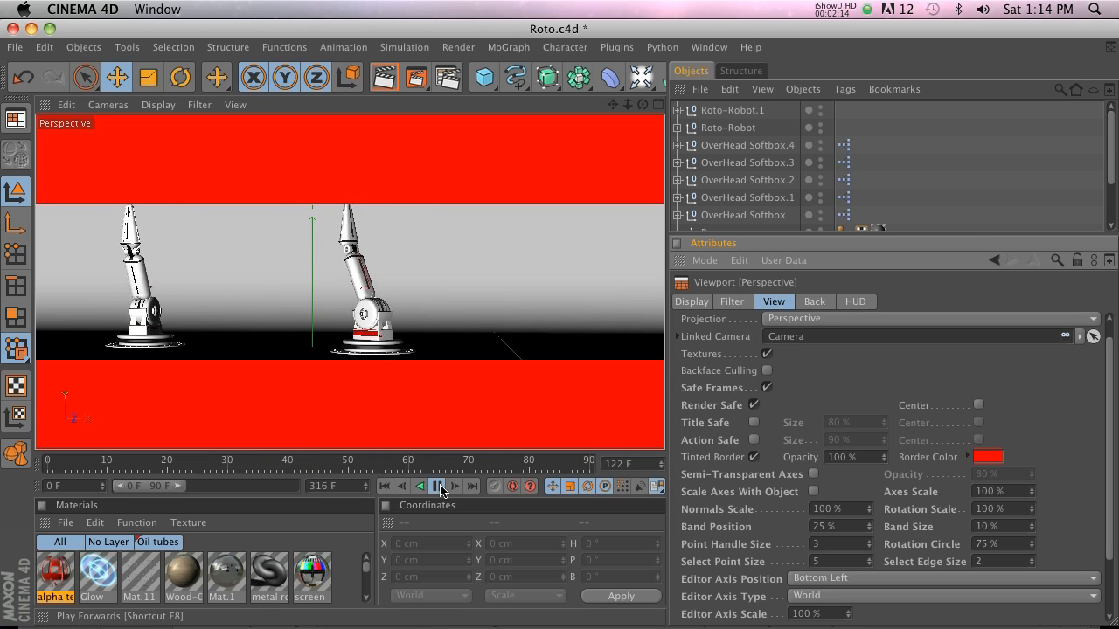
{"action": "left_click", "coordinate": [439, 485]}
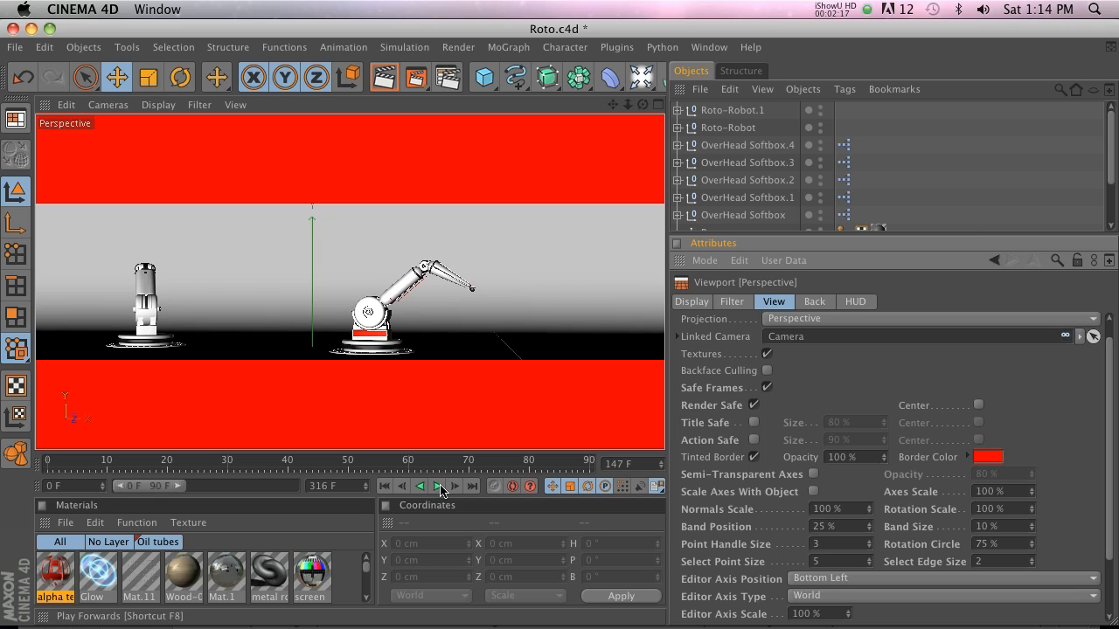
{"action": "left_click", "coordinate": [437, 485]}
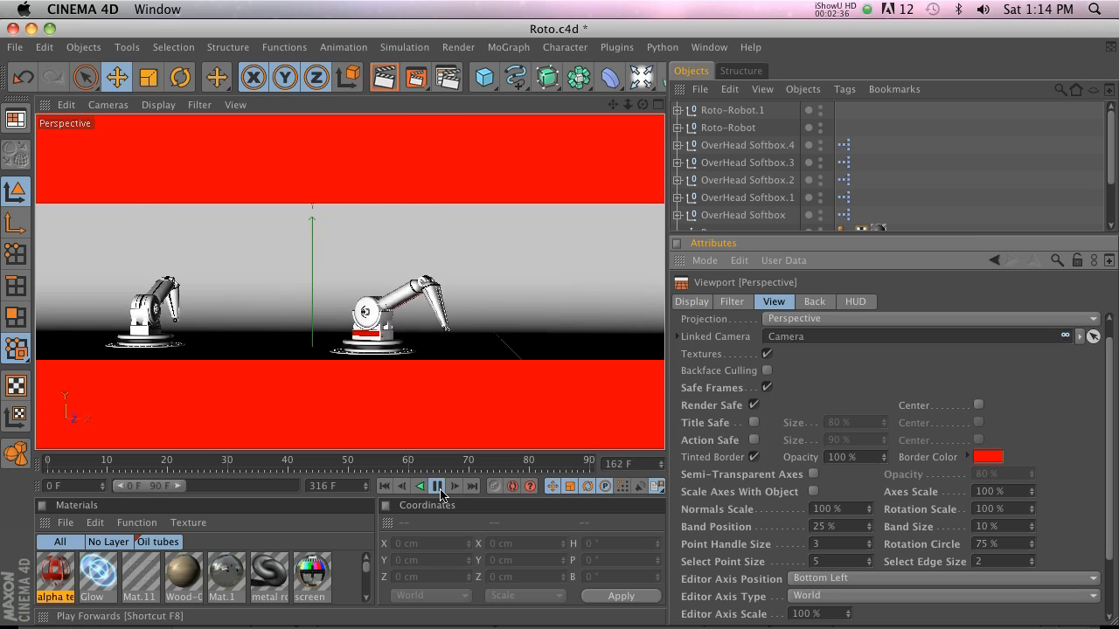